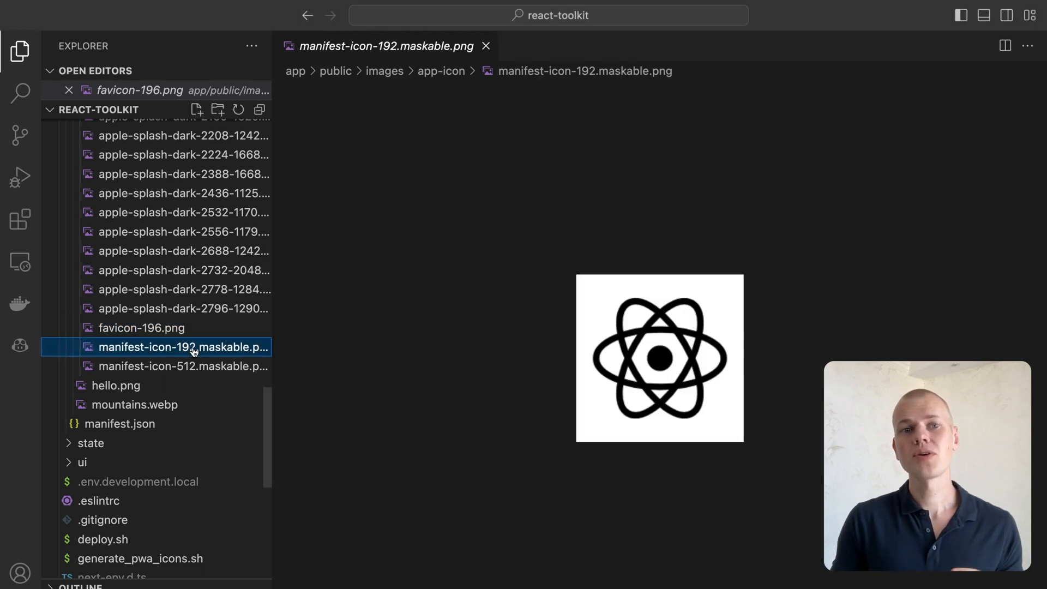
Preview a dark splash screen image, then expand the assets folder with the app icons
left_click(183, 308)
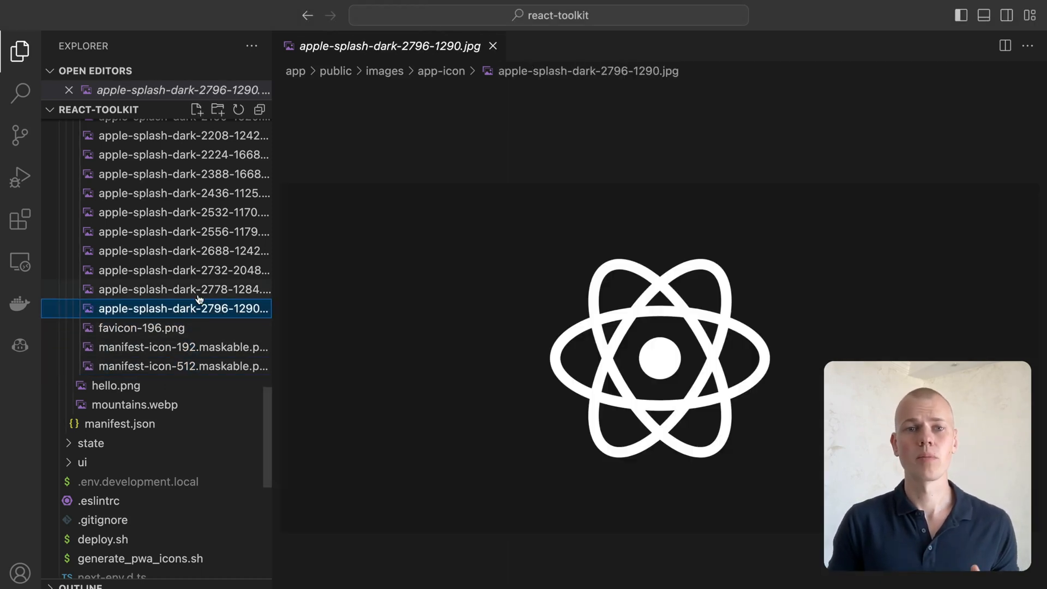
left_click(175, 258)
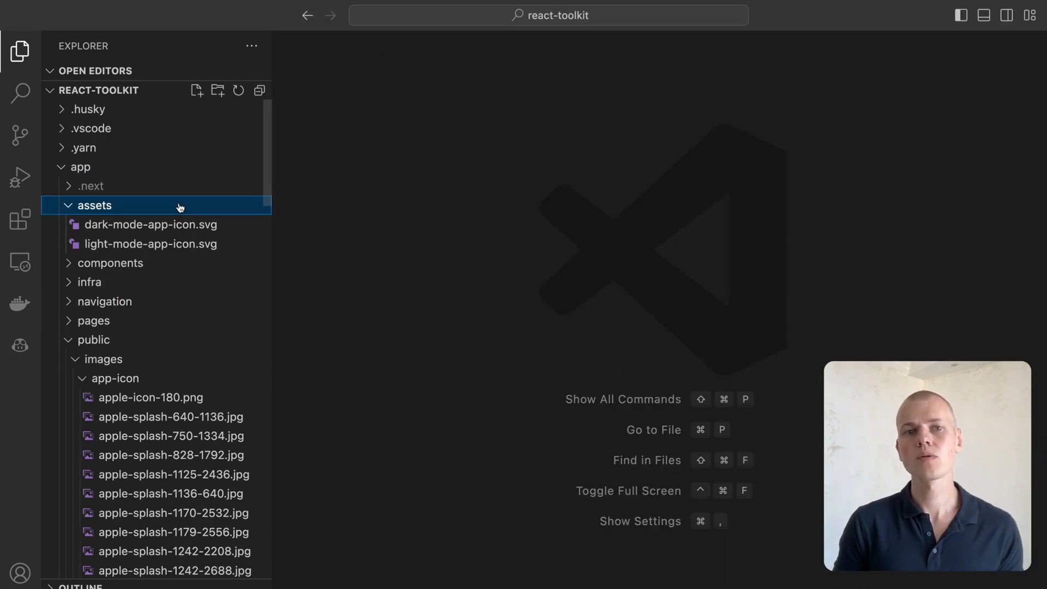
Open dark-mode-app-icon.svg from app/assets and scroll through its source
left_click(151, 224)
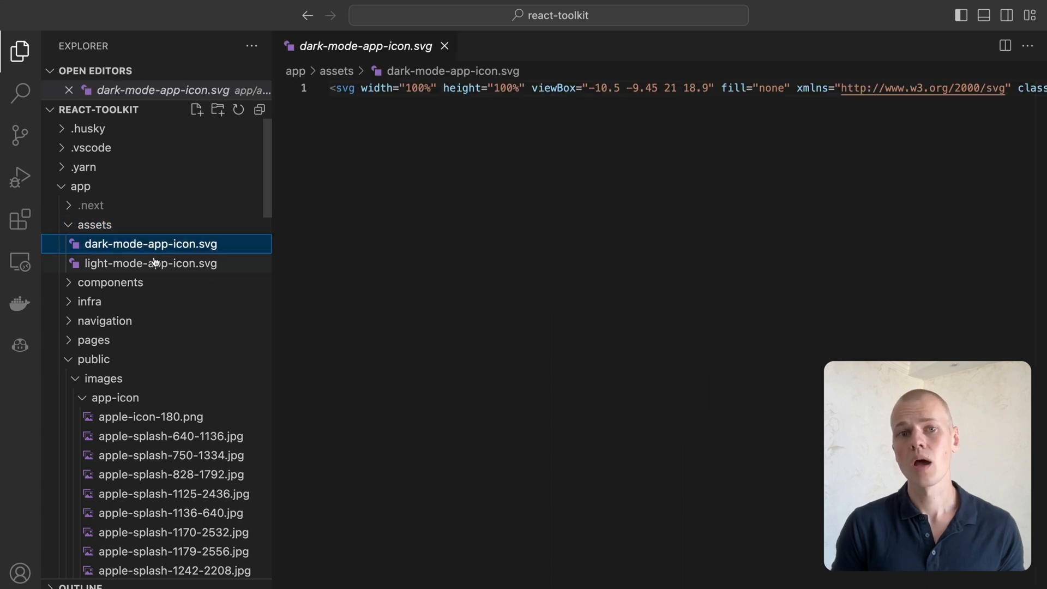
mouse_move(158, 248)
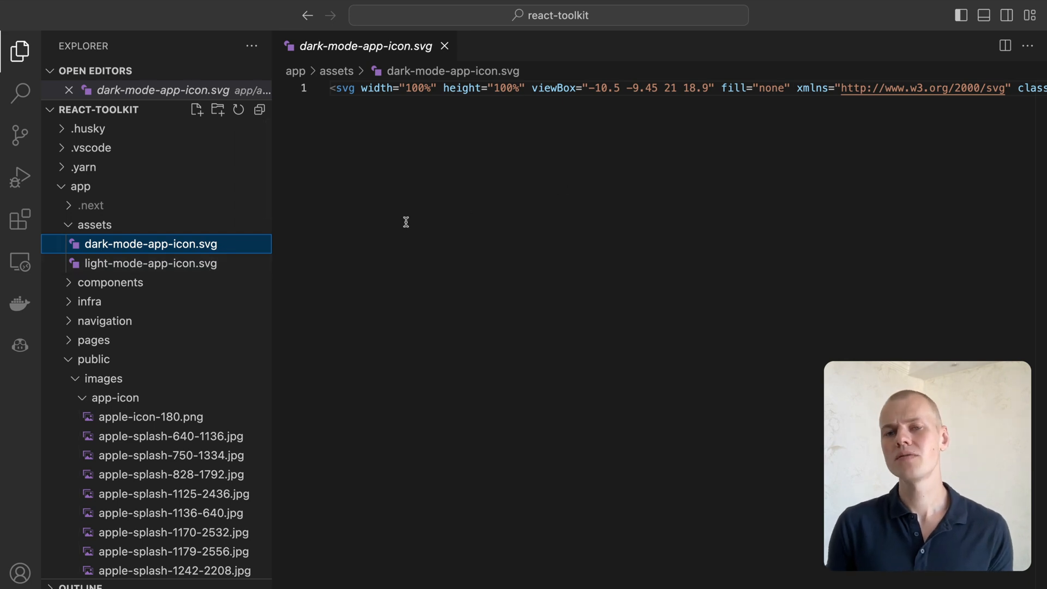
scroll("down", 3)
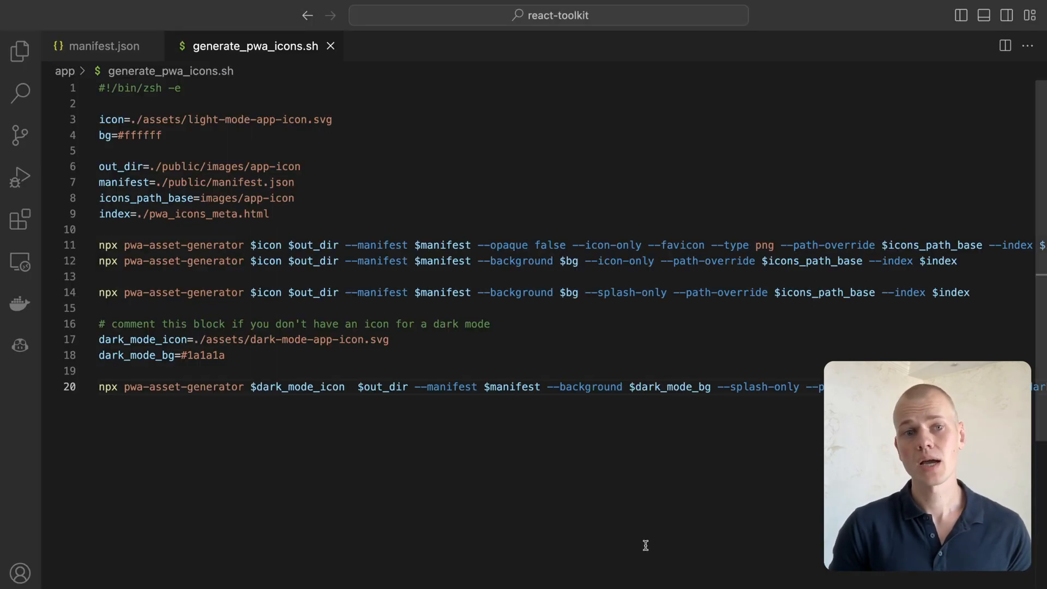
mouse_move(93, 515)
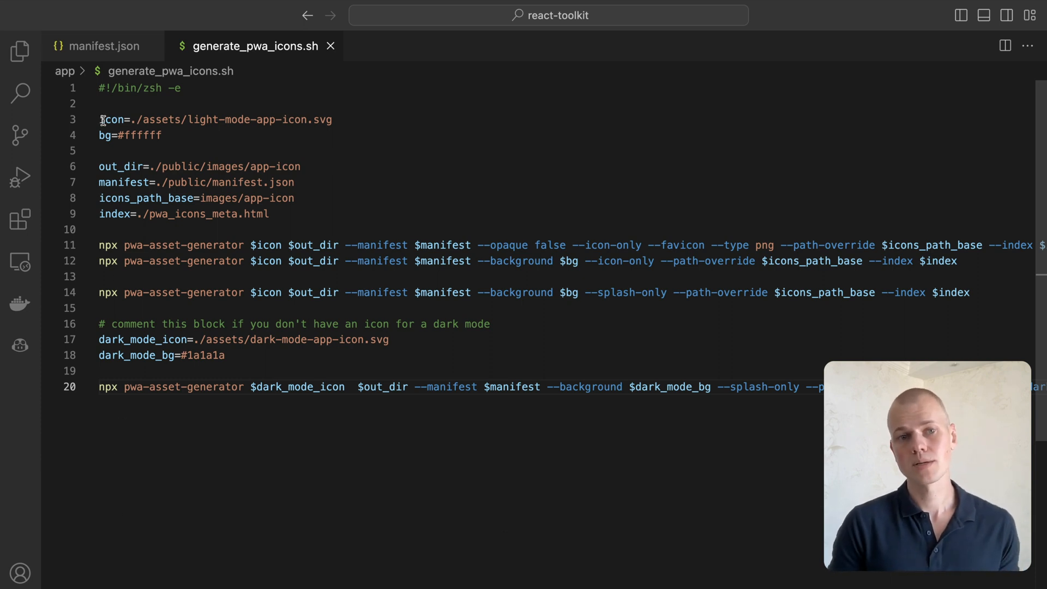
Highlight the uses of the bg, icons_path_base and index variables in generate_pwa_icons.sh
double_click(107, 135)
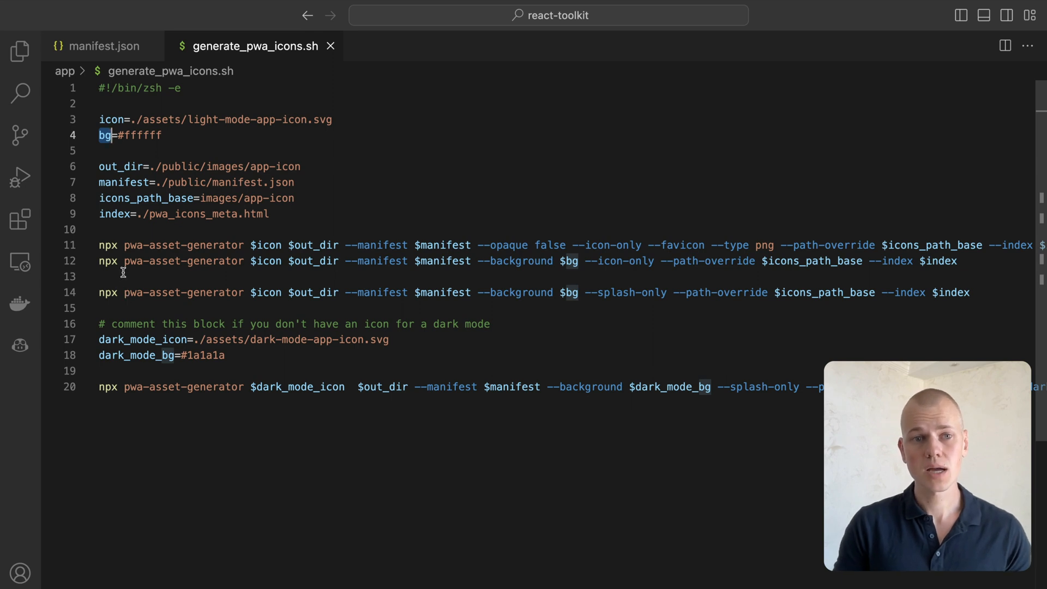
double_click(121, 166)
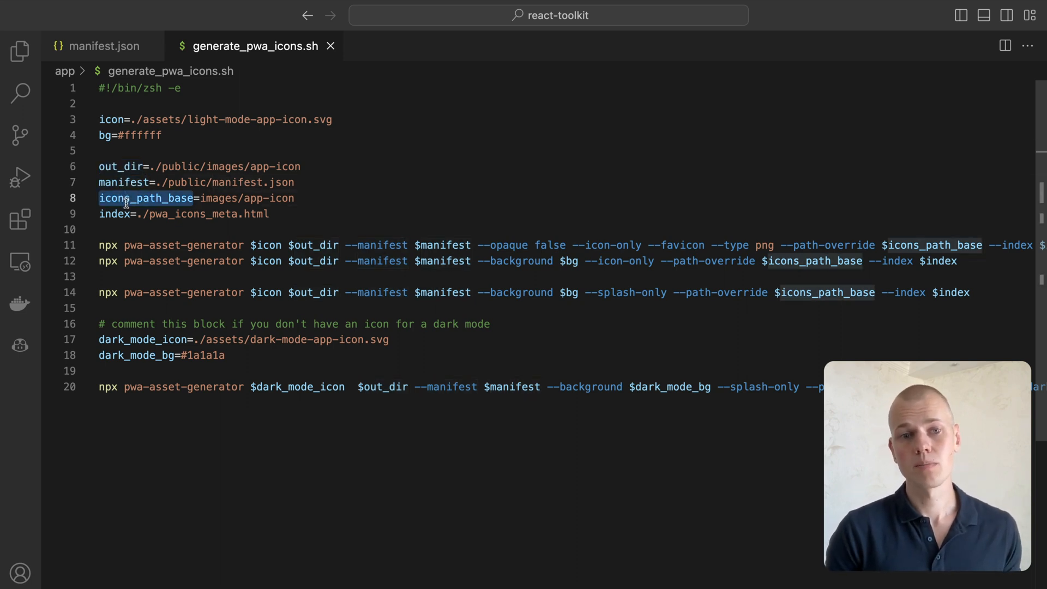
mouse_move(124, 214)
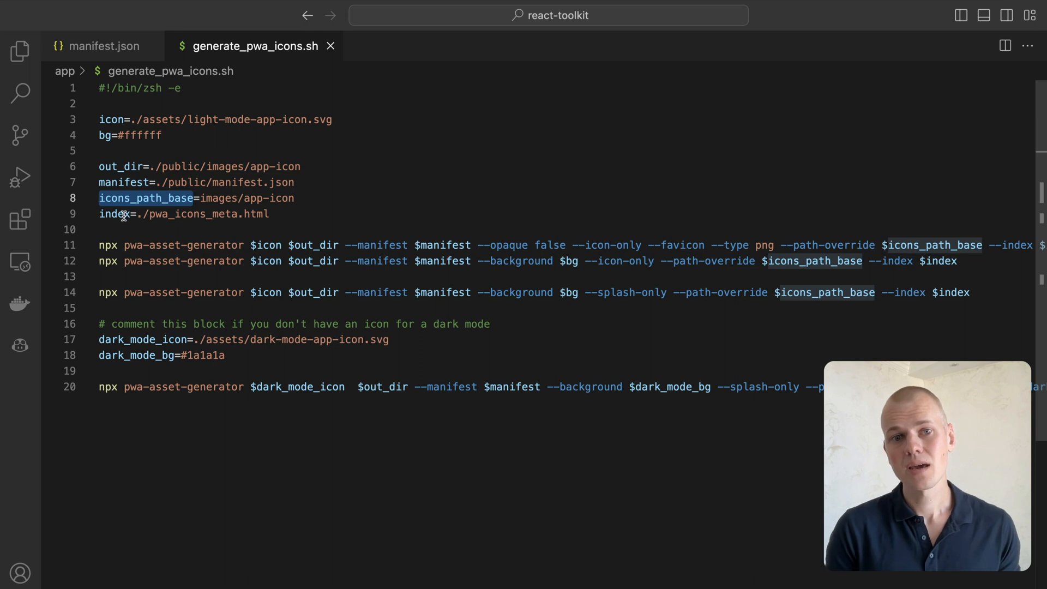
double_click(115, 214)
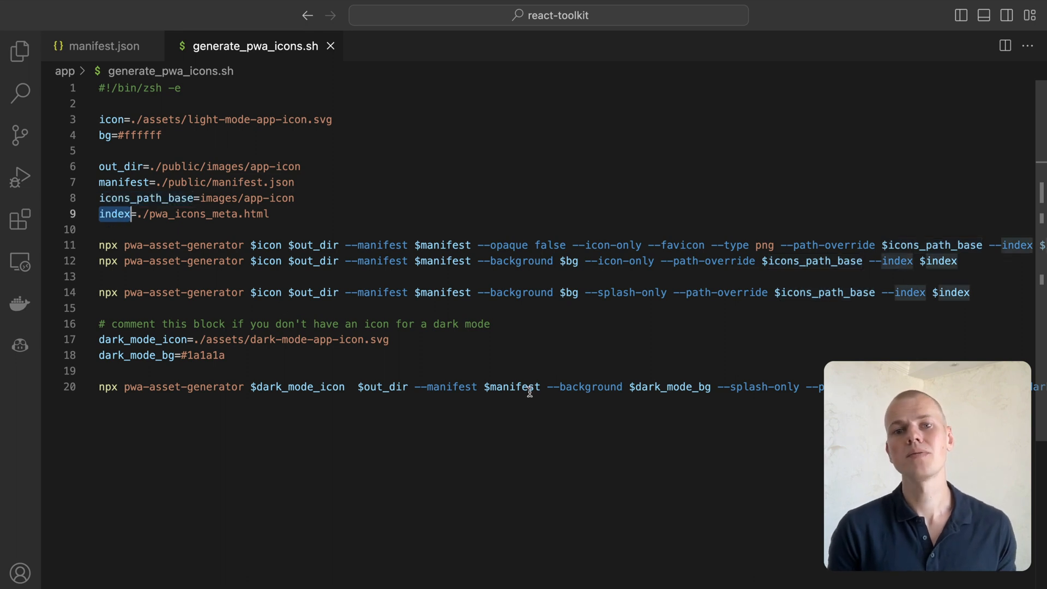
mouse_move(20, 52)
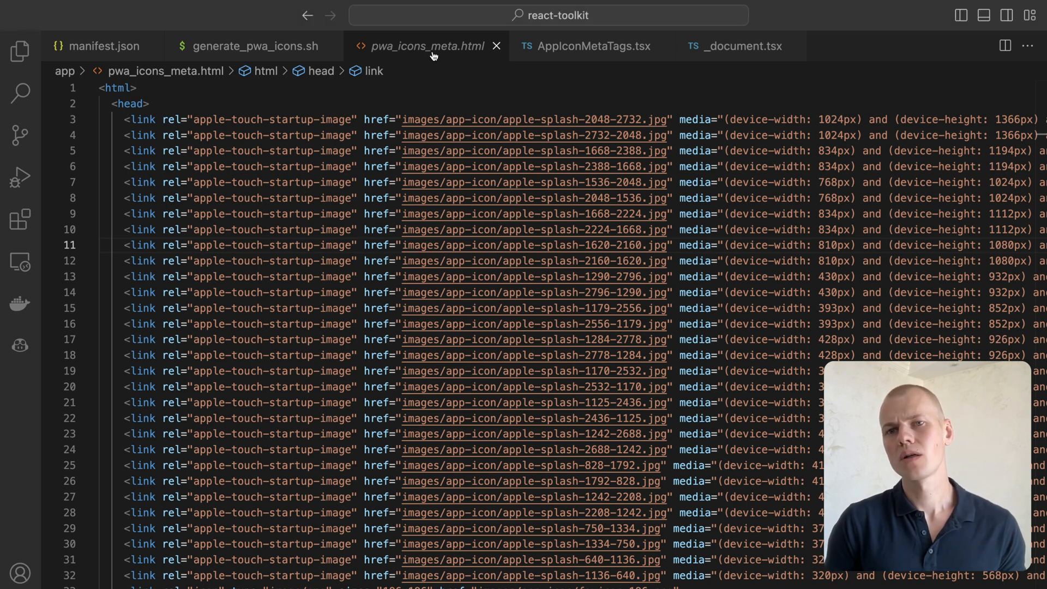
Review AppIconMetaTags.tsx and its use in _document.tsx, then return to generate_pwa_icons.sh
scroll("down", 3)
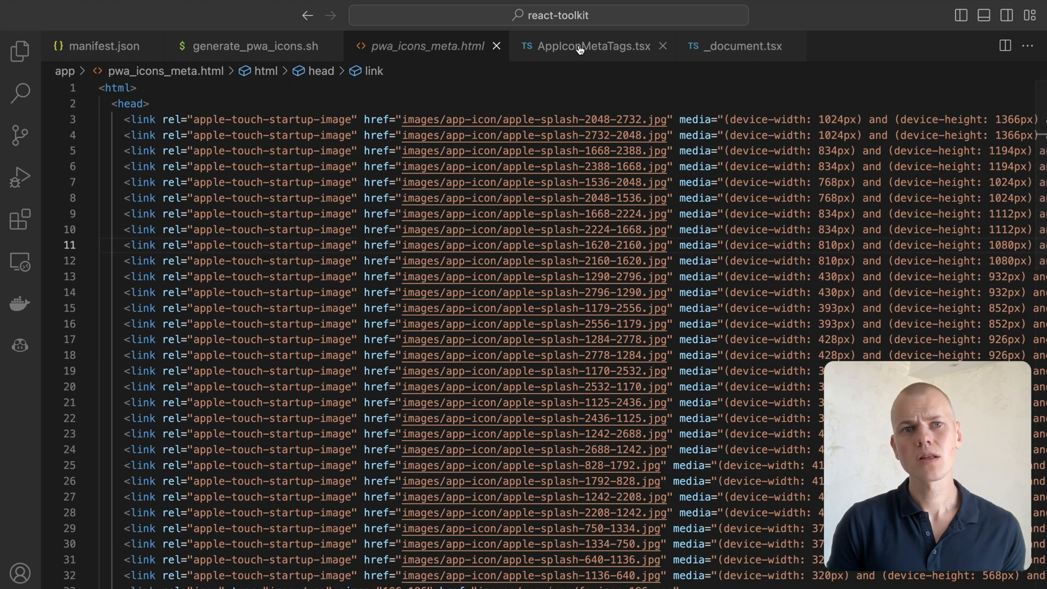
left_click(592, 46)
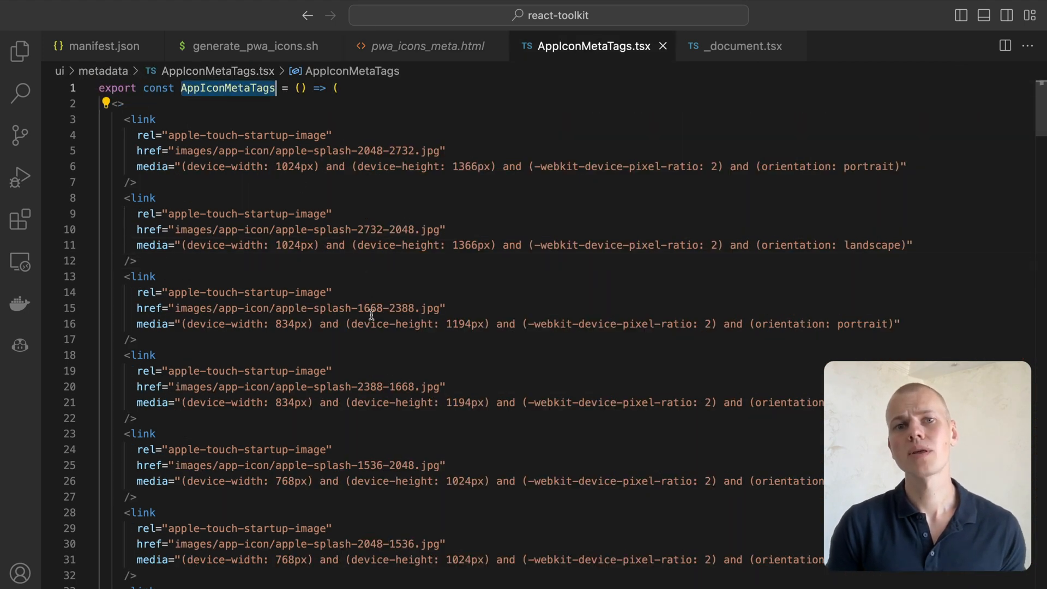
left_click(741, 46)
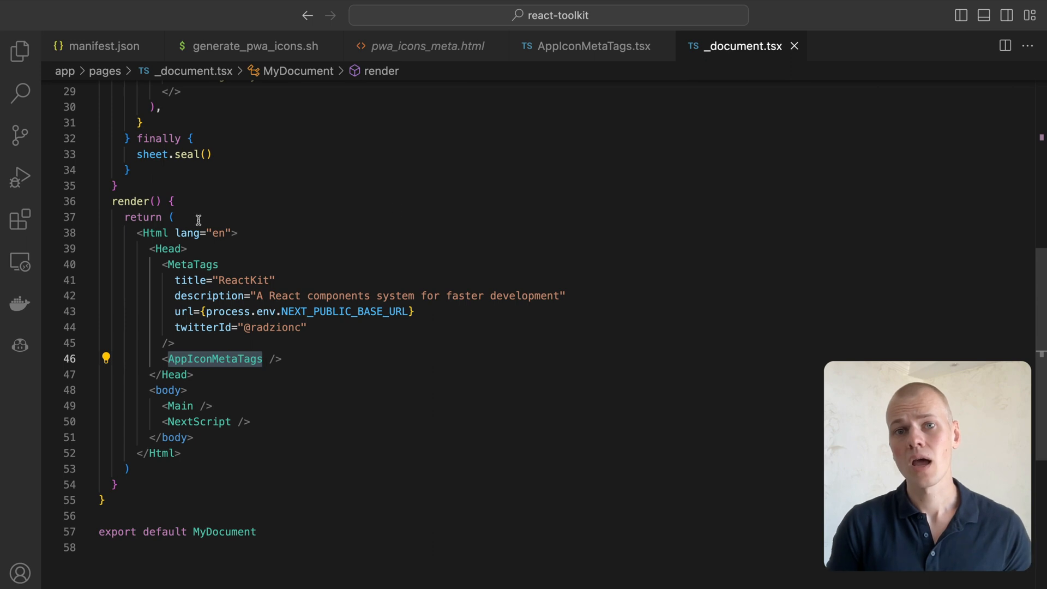
left_click(255, 45)
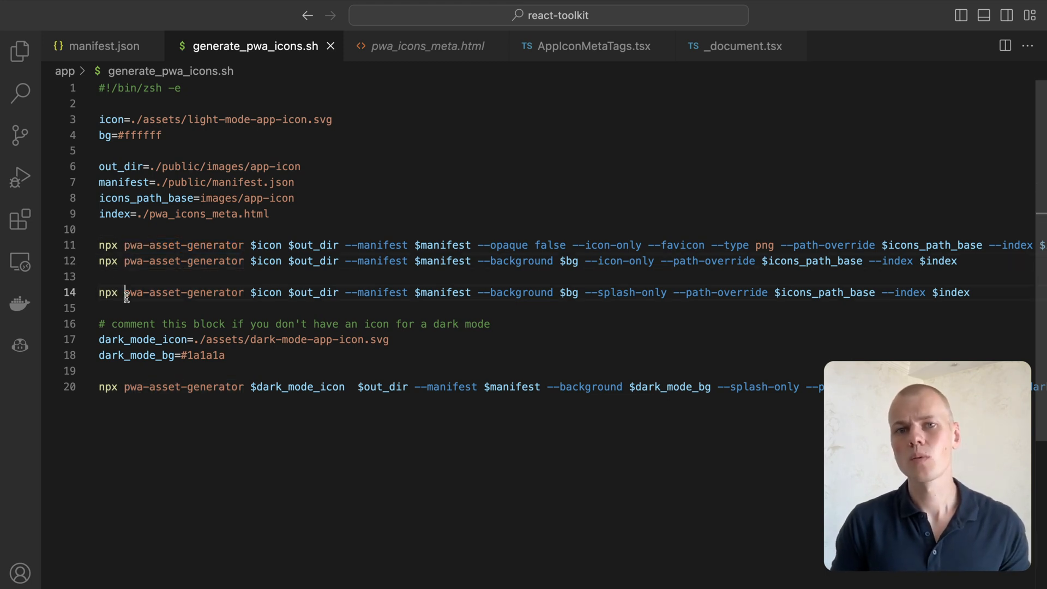
double_click(135, 293)
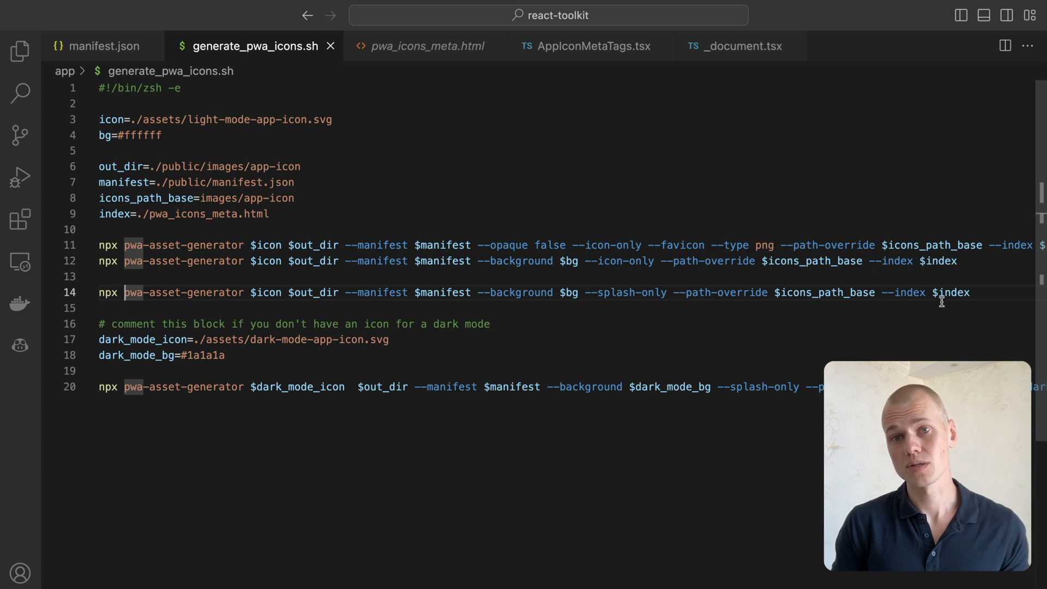
left_click_drag(99, 339, 224, 355)
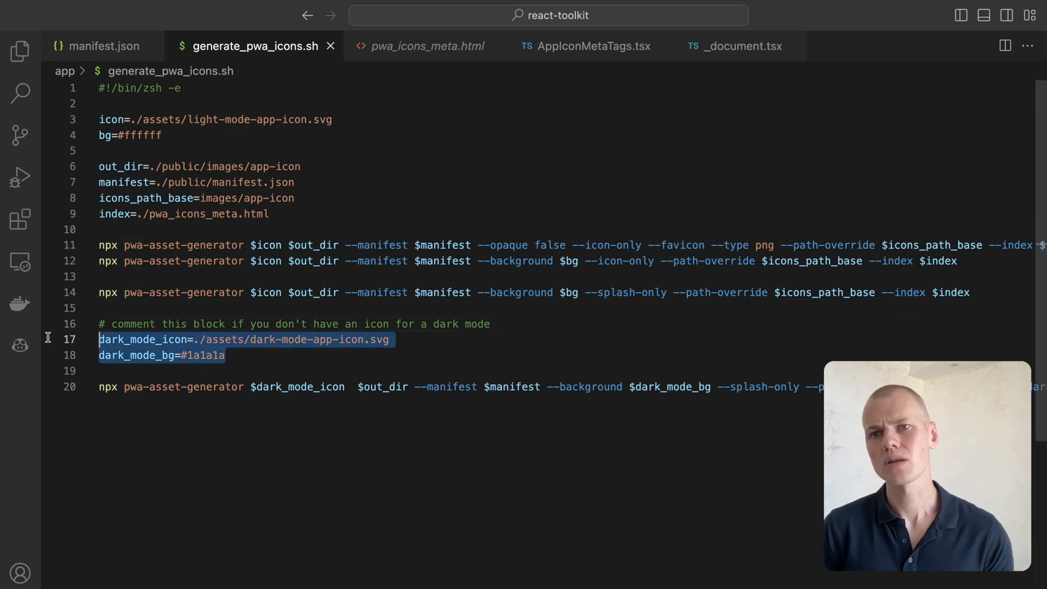
scroll("right", 3)
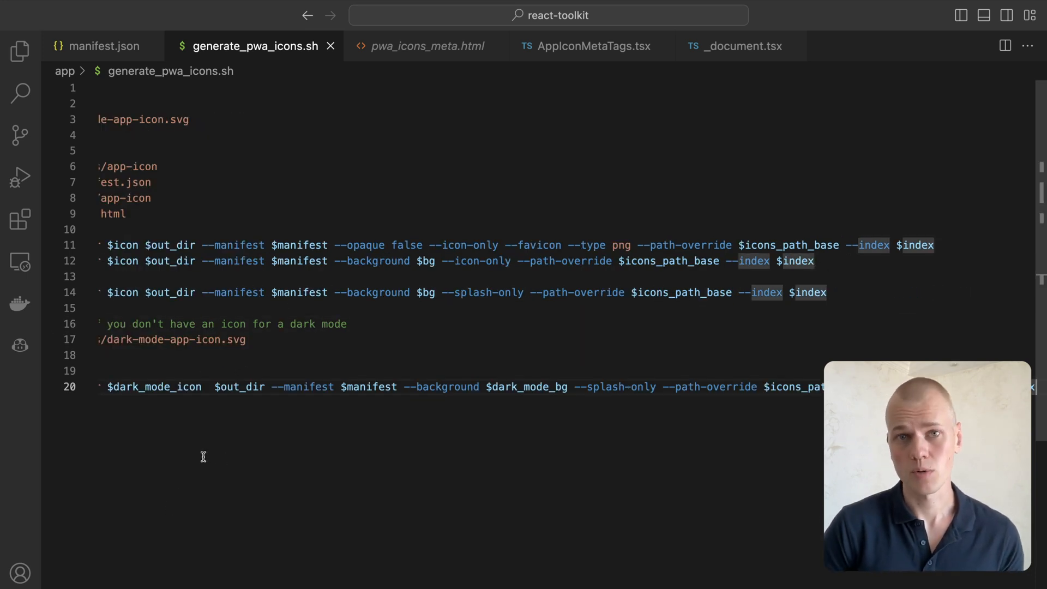